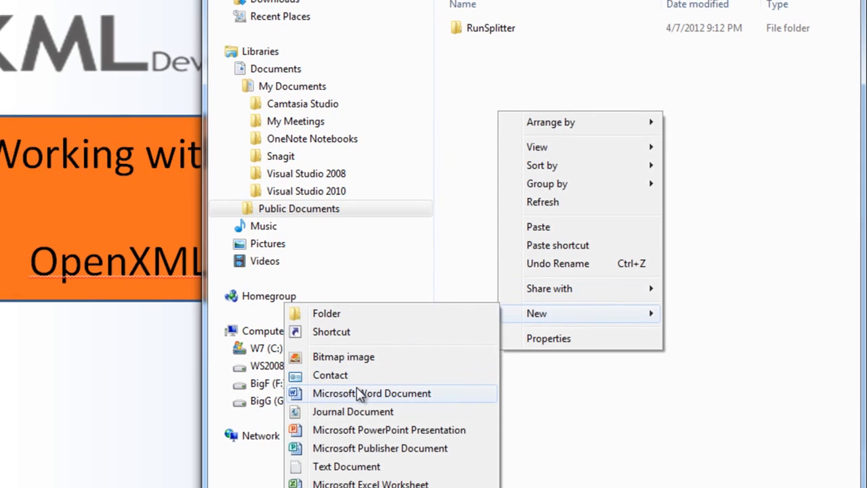
# Step: Create a new Microsoft Word document in the Public Documents folder
pyautogui.click(371, 392)
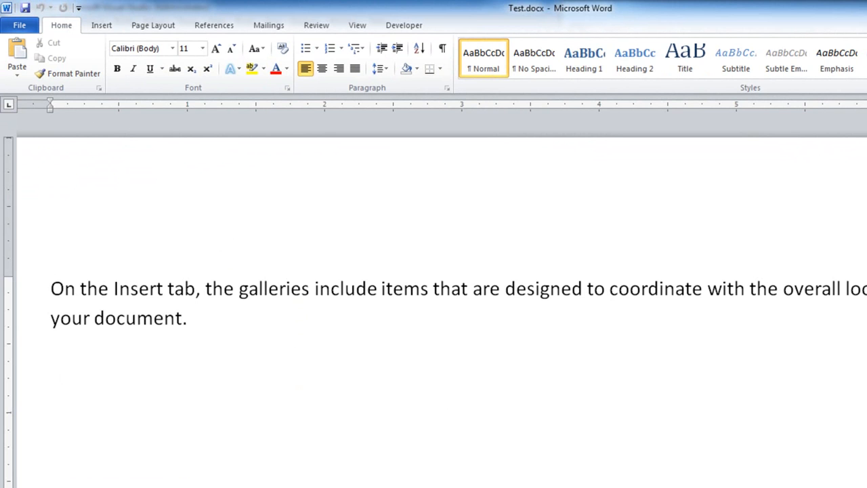
pyautogui.moveTo(740, 284)
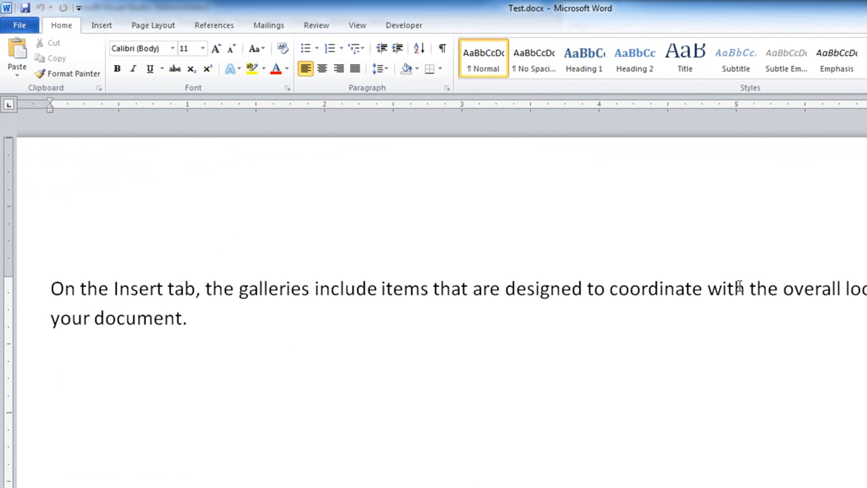
# Step: Select the phrase "the Insert tab" in the sample paragraph and make it bold
pyautogui.click(80, 287)
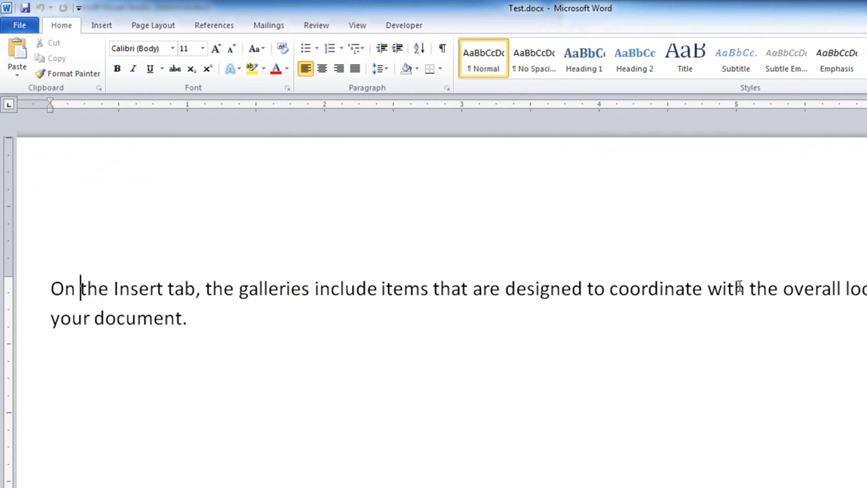
pyautogui.moveTo(82, 287); pyautogui.dragTo(195, 287)
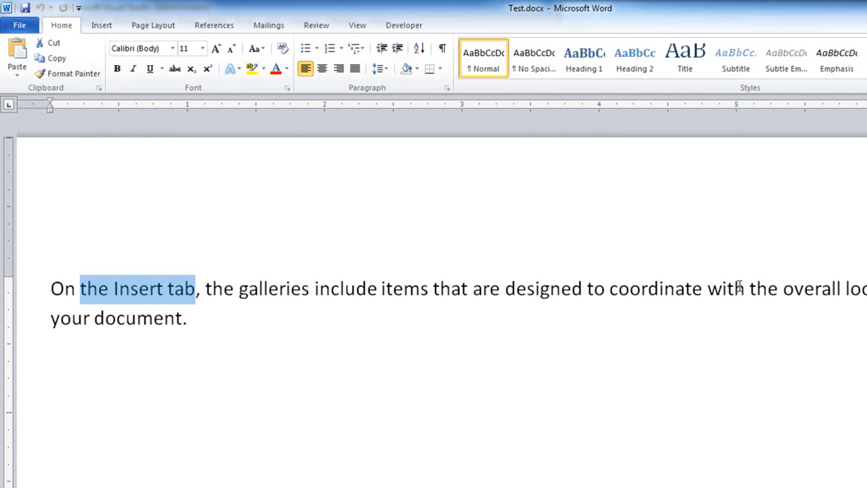
pyautogui.click(116, 68)
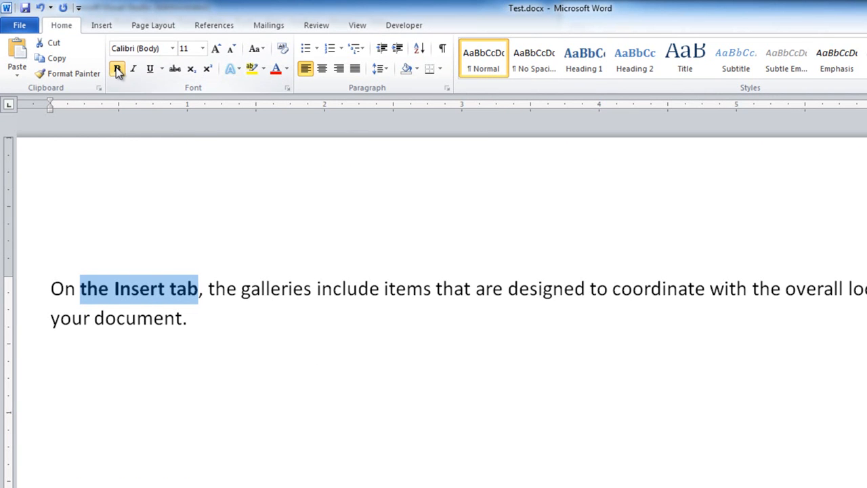
pyautogui.click(116, 68)
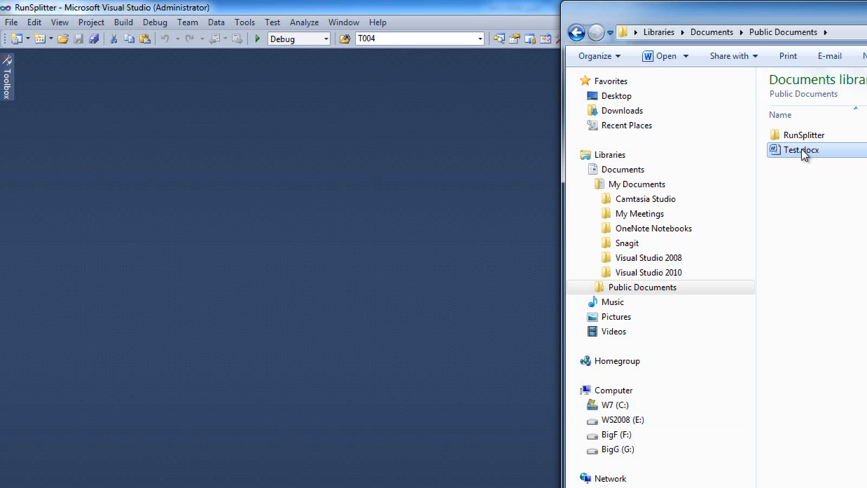
pyautogui.moveTo(801, 149)
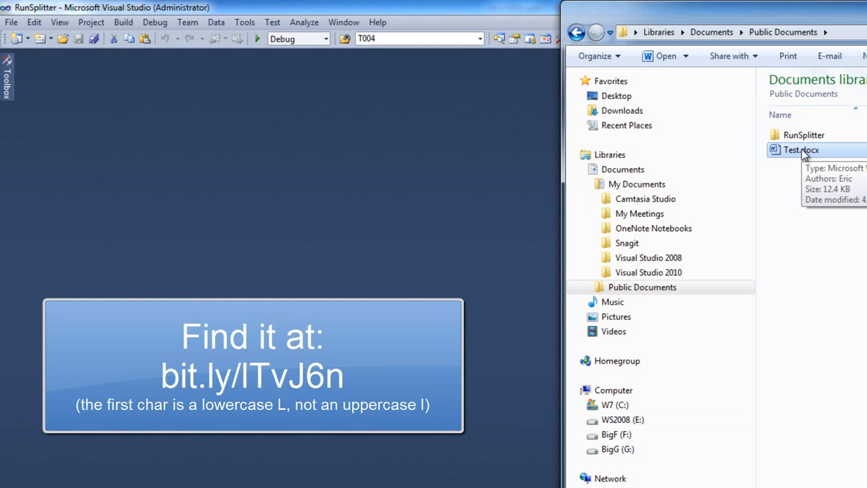
pyautogui.moveTo(794, 178)
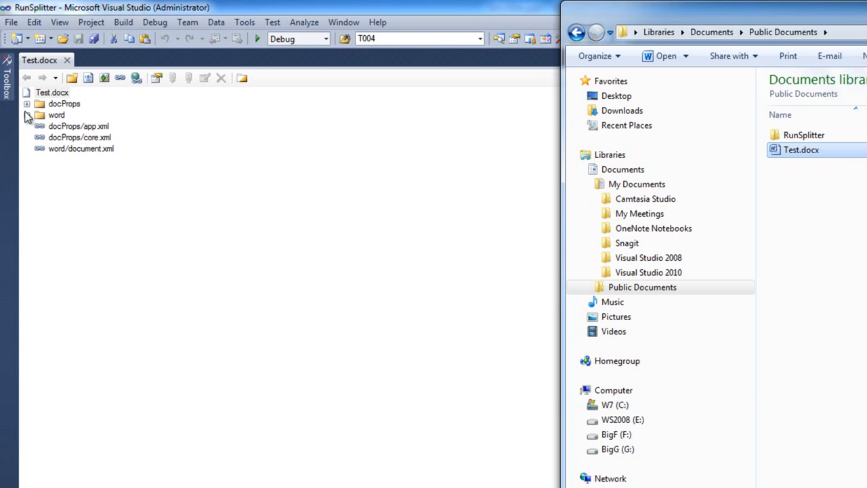
# Step: View the XML of Test.docx's main document part showing the bold run
pyautogui.rightClick(67, 125)
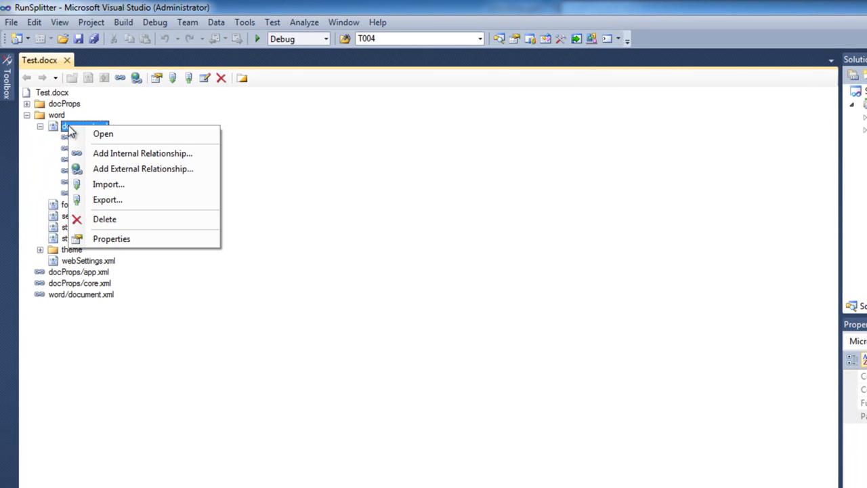
pyautogui.click(102, 135)
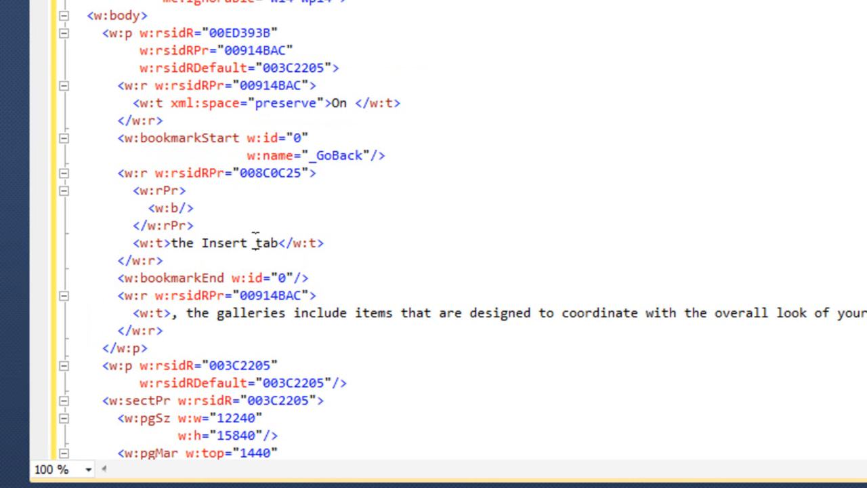
# Step: Highlight the text of the bookmarked run and the run that follows it
pyautogui.doubleClick(265, 242)
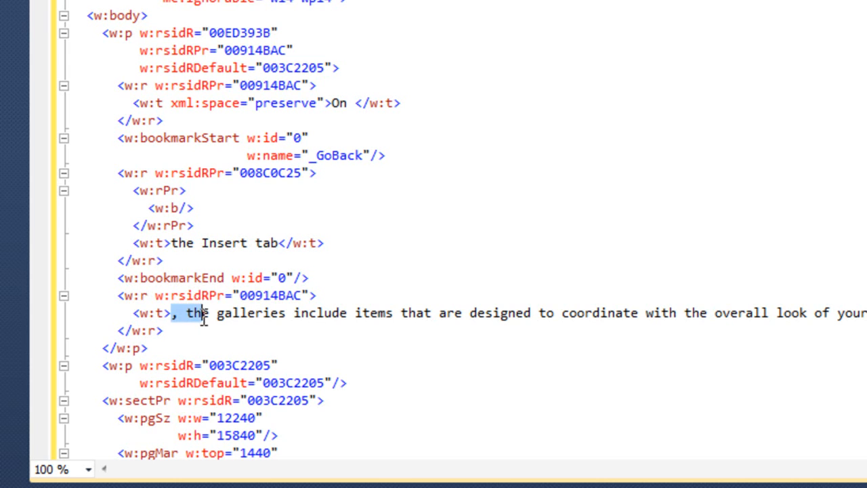
pyautogui.doubleClick(195, 311)
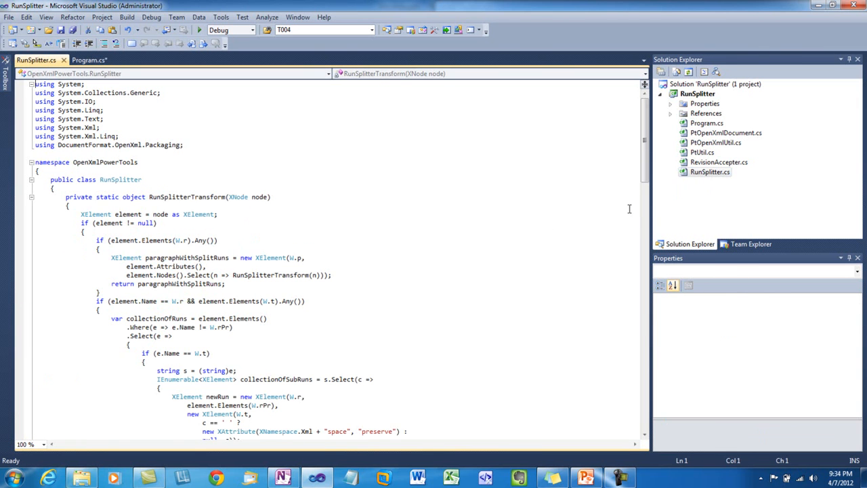
pyautogui.scroll(-3)
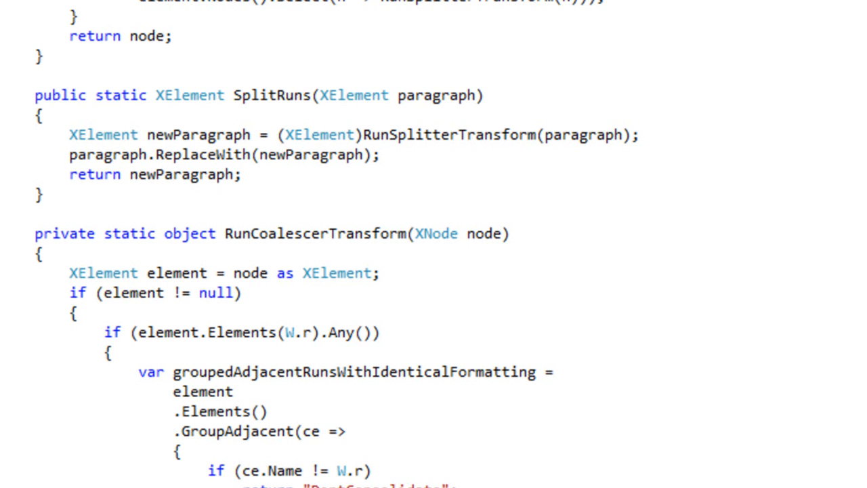
pyautogui.scroll(-3)
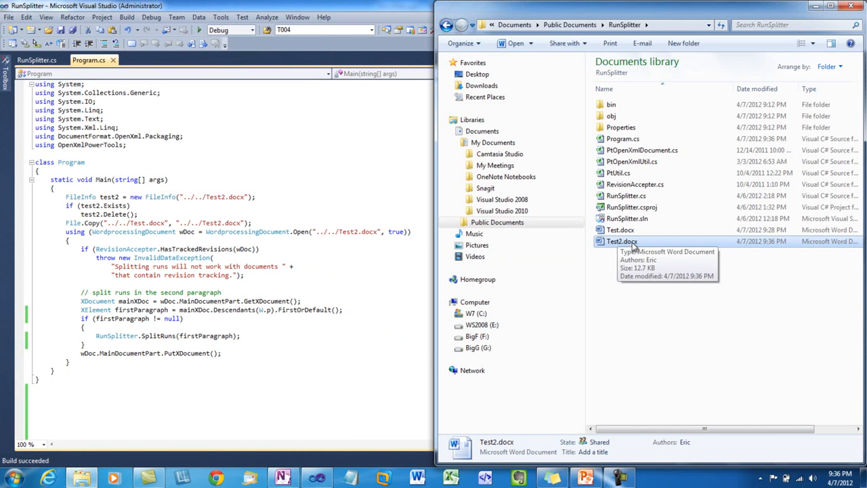
# Step: View Test2.docx's document XML with the first paragraph split into single-character runs
pyautogui.doubleClick(620, 241)
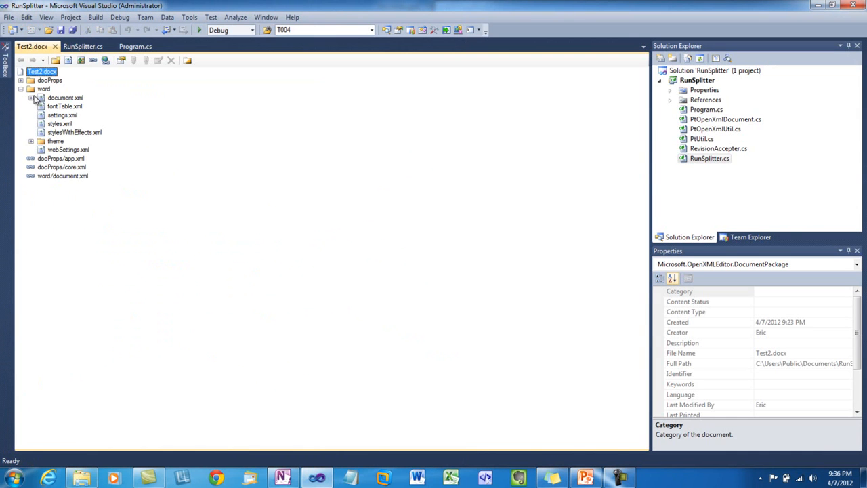
pyautogui.rightClick(65, 97)
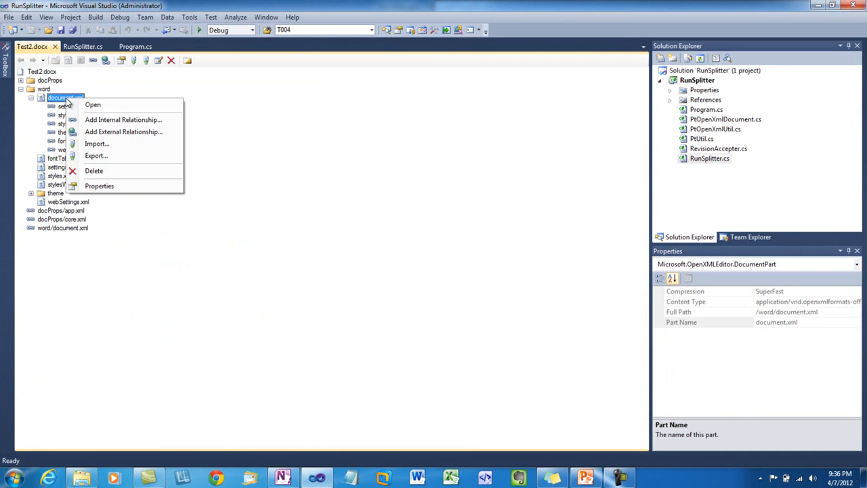
pyautogui.click(92, 104)
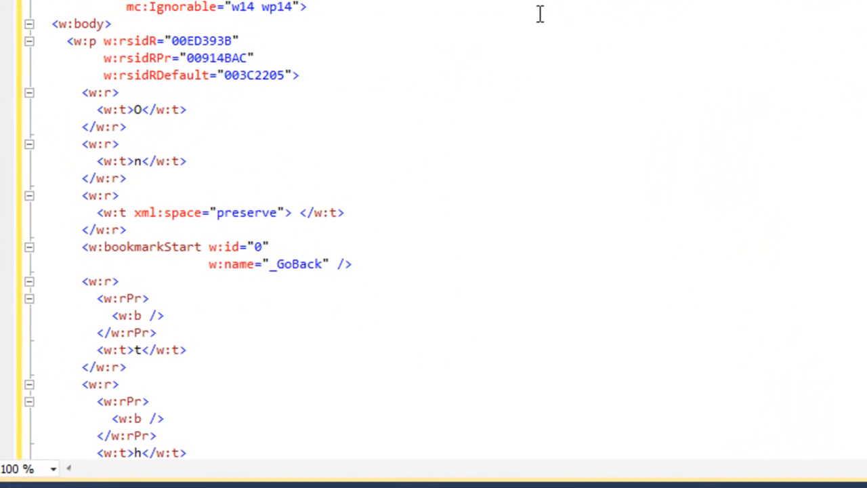
pyautogui.scroll(3)
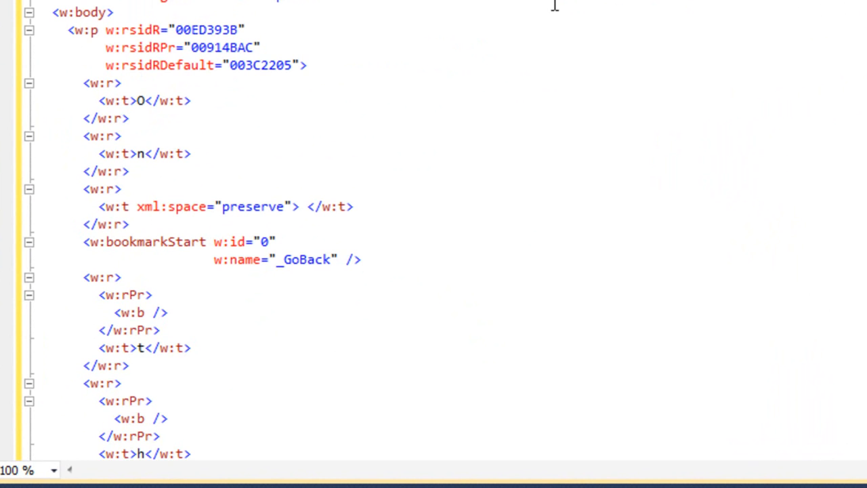
pyautogui.scroll(-3)
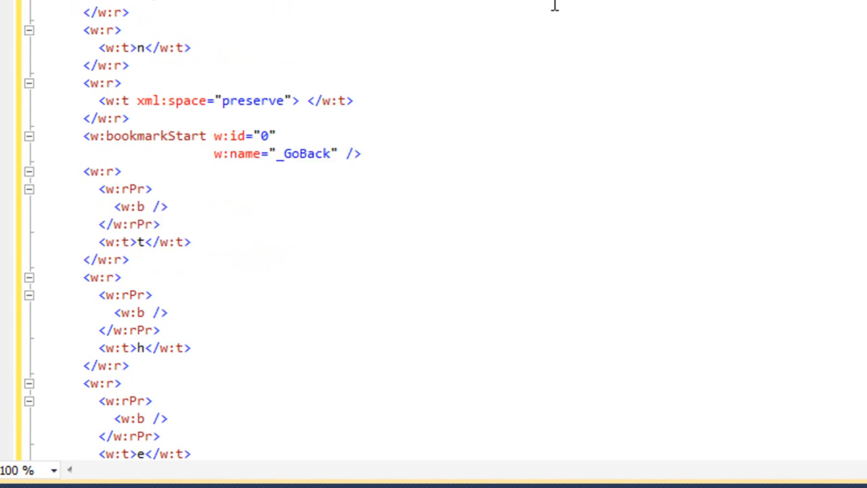
pyautogui.scroll(3)
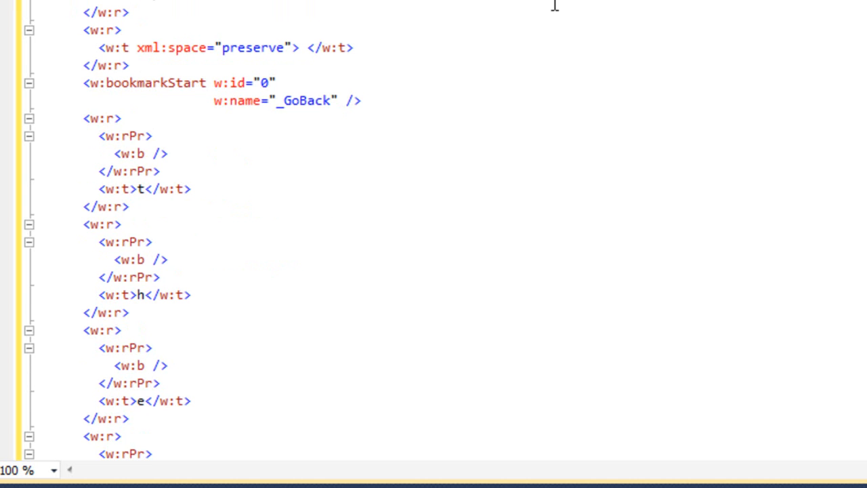
pyautogui.scroll(3)
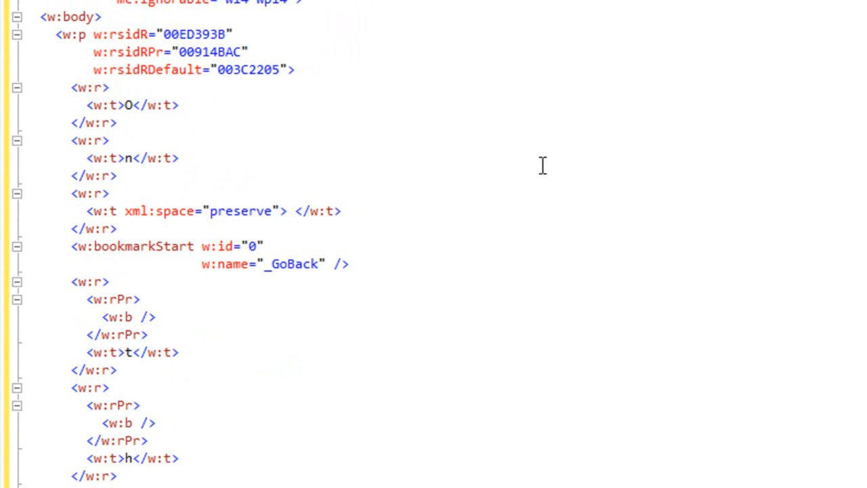
# Step: Scroll the document XML to the bold t, a, b runs where the blank line goes
pyautogui.scroll(-3)
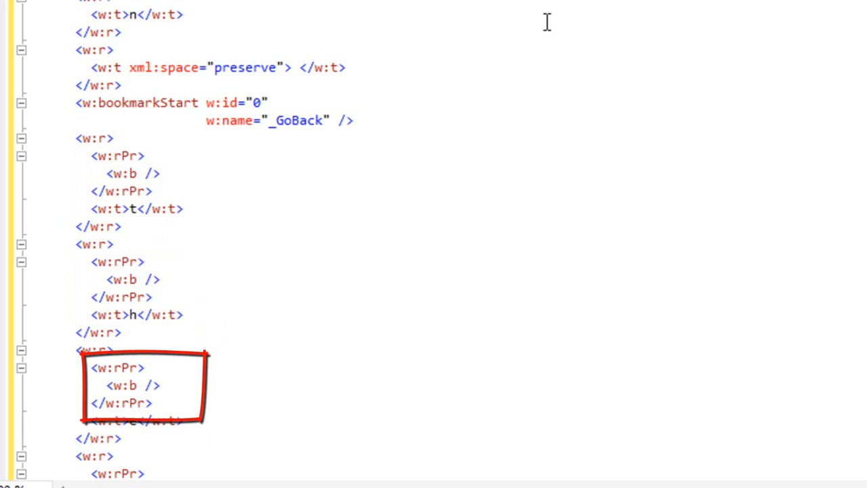
pyautogui.scroll(-3)
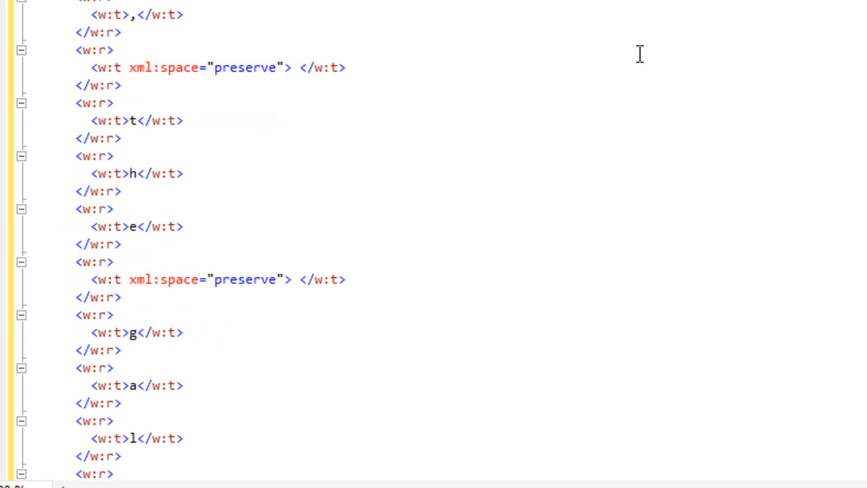
pyautogui.moveTo(545, 201)
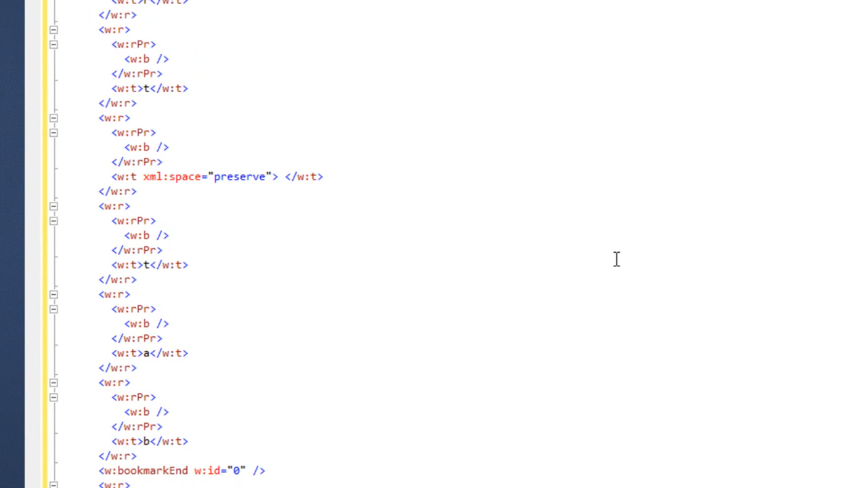
pyautogui.scroll(-3)
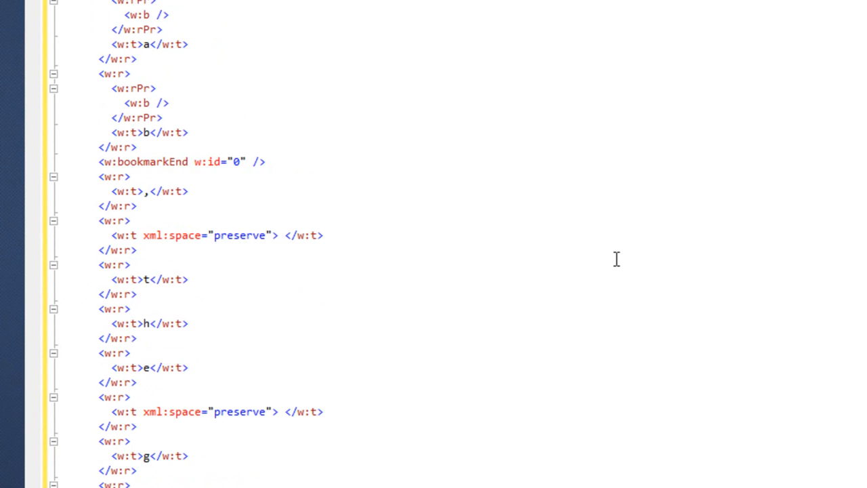
pyautogui.scroll(3)
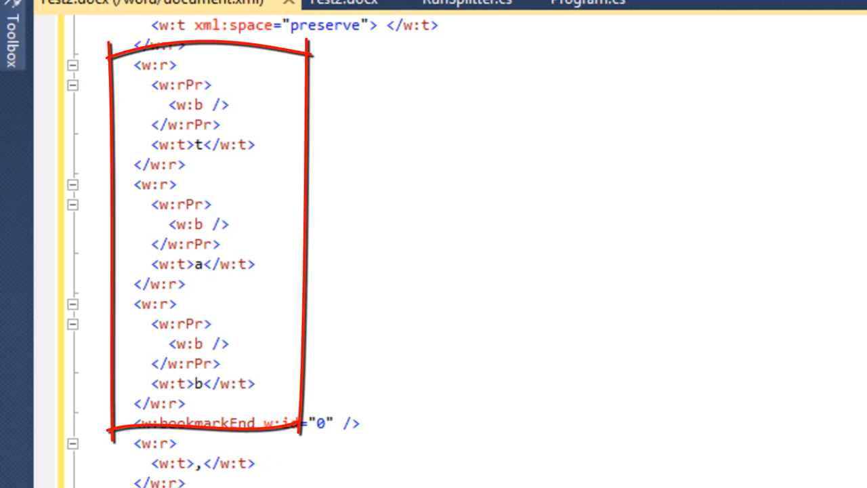
pyautogui.scroll(-3)
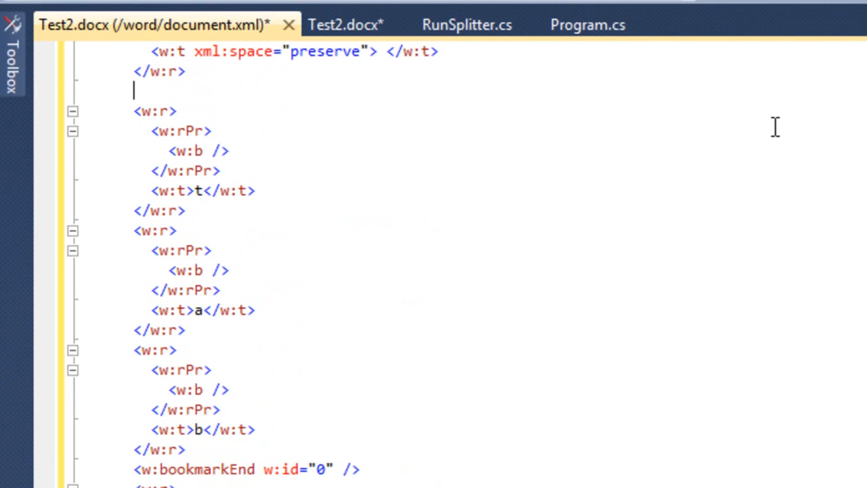
# Step: Add <w:bookmarkStart w:id="1" w:name="abc"/> on the blank line above the bold runs
pyautogui.write('<w:bookmarkStart')
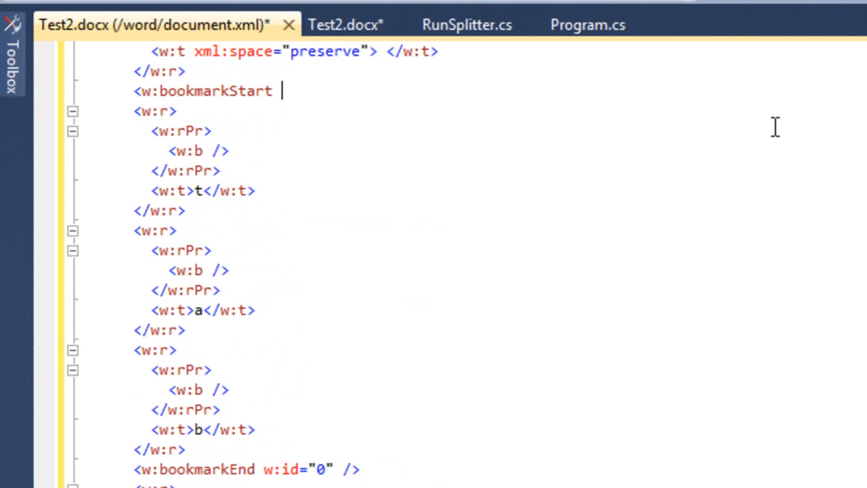
pyautogui.write('w:')
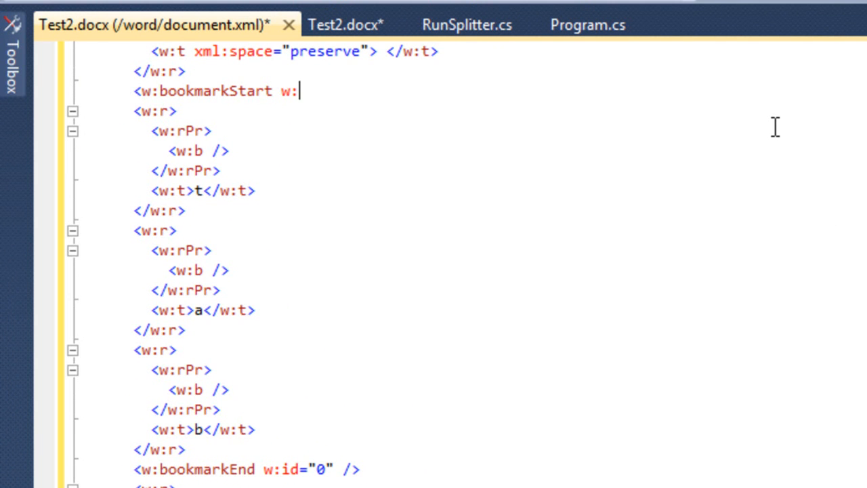
pyautogui.write('id="1"')
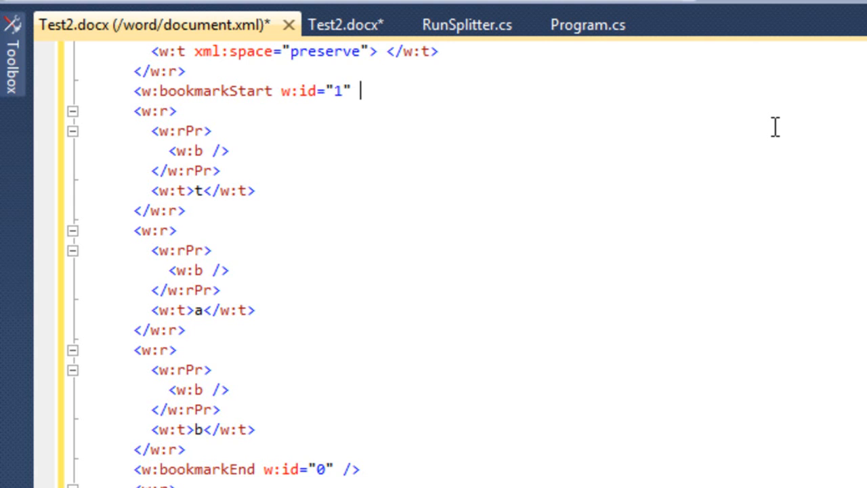
pyautogui.write('w:name="abc"/>')
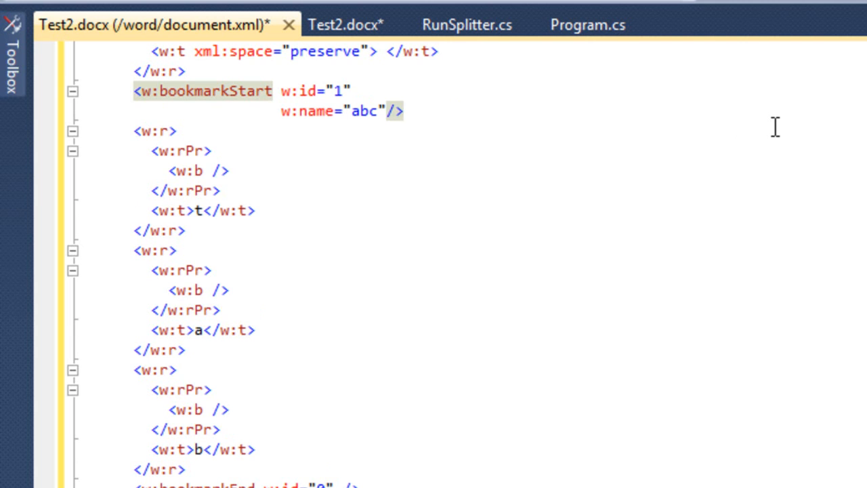
pyautogui.click(404, 111)
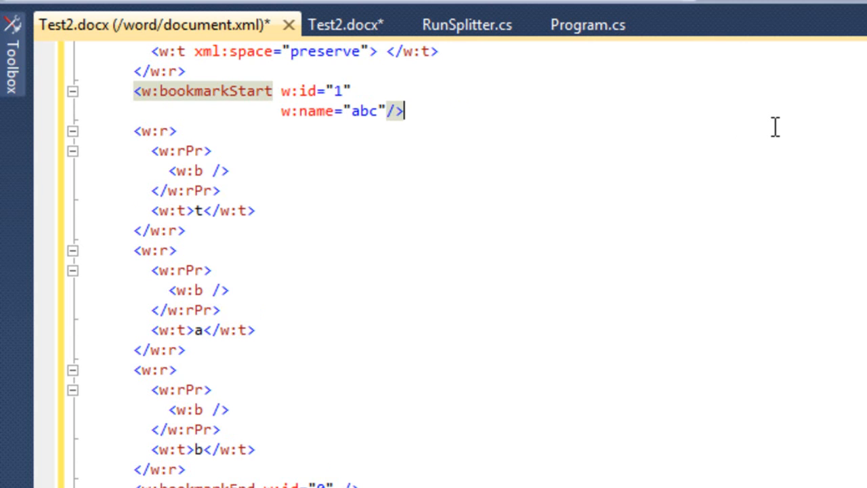
pyautogui.scroll(-3)
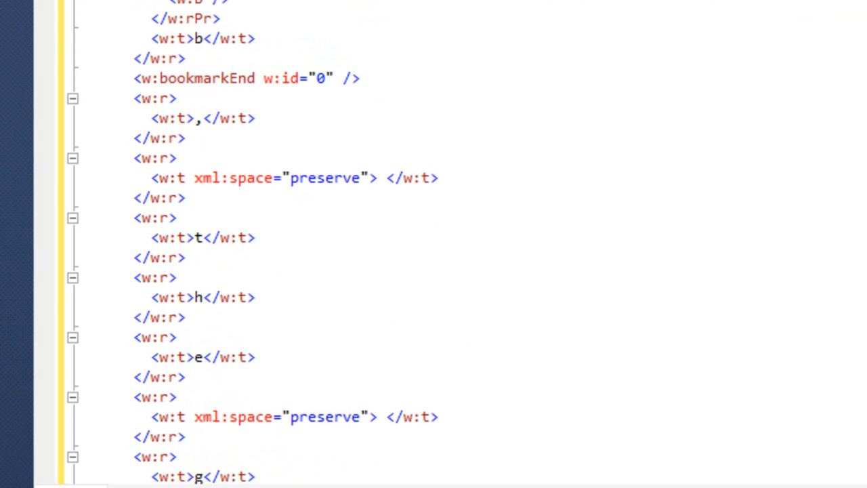
# Step: Add <w:bookmarkEnd w:id="1"/> after the e run and save the document XML
pyautogui.scroll(3)
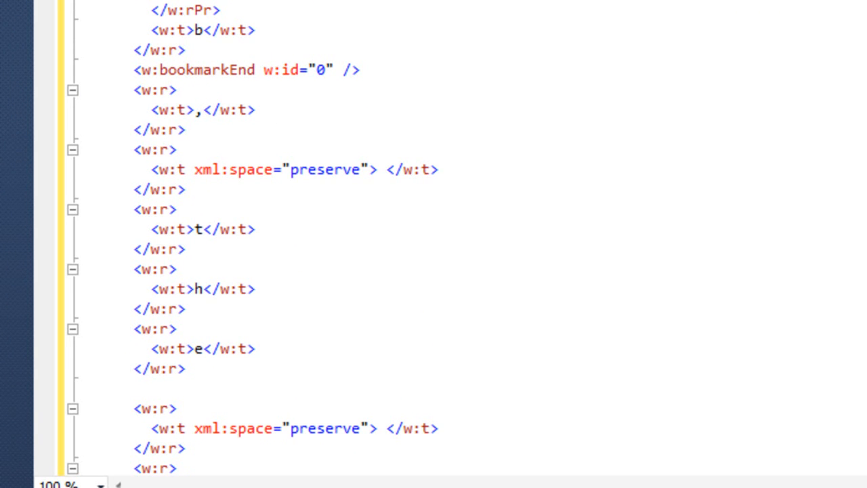
pyautogui.write('<w:bookmarkEnd')
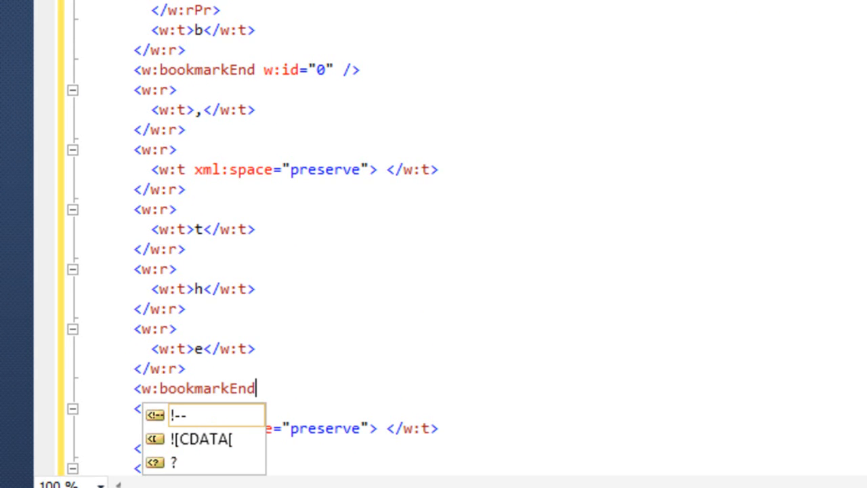
pyautogui.write('w:id="1"')
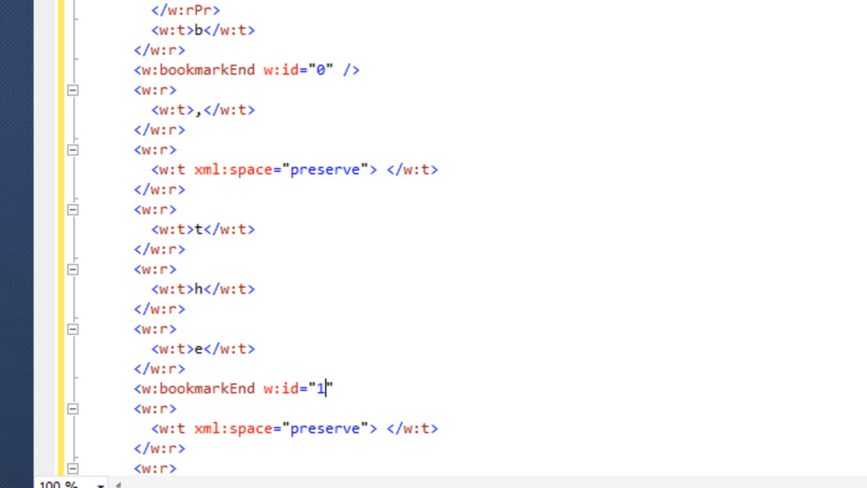
pyautogui.write('/>')
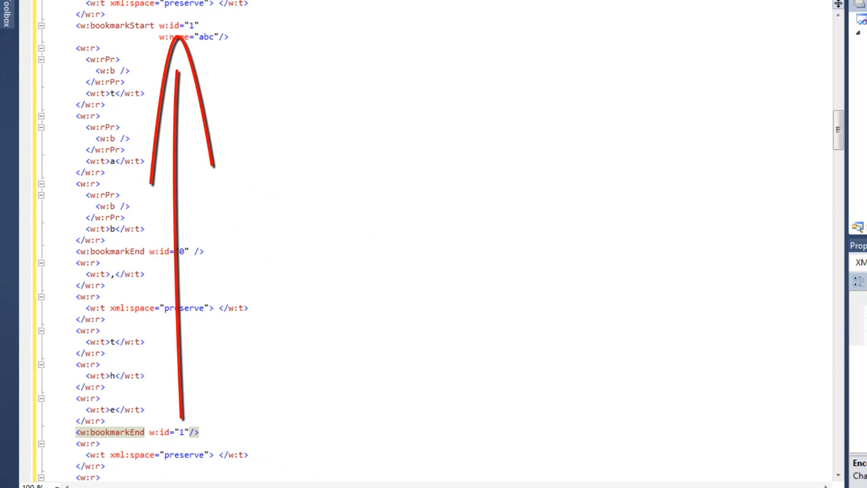
pyautogui.click(198, 430)
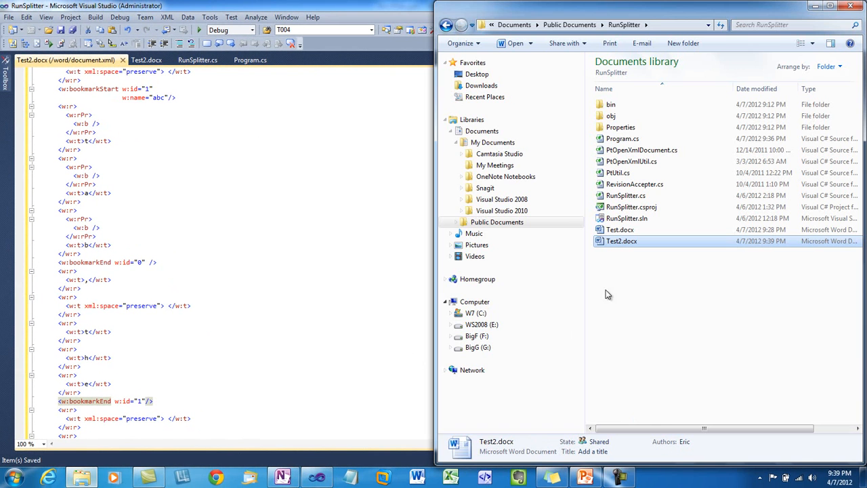
# Step: Check in Word that Test2.docx lists bookmark abc and Go To jumps to its text
pyautogui.doubleClick(620, 242)
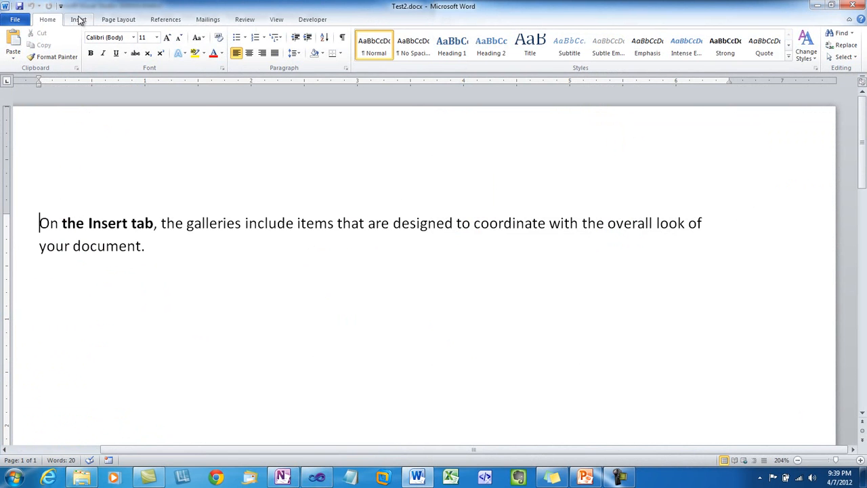
pyautogui.click(287, 16)
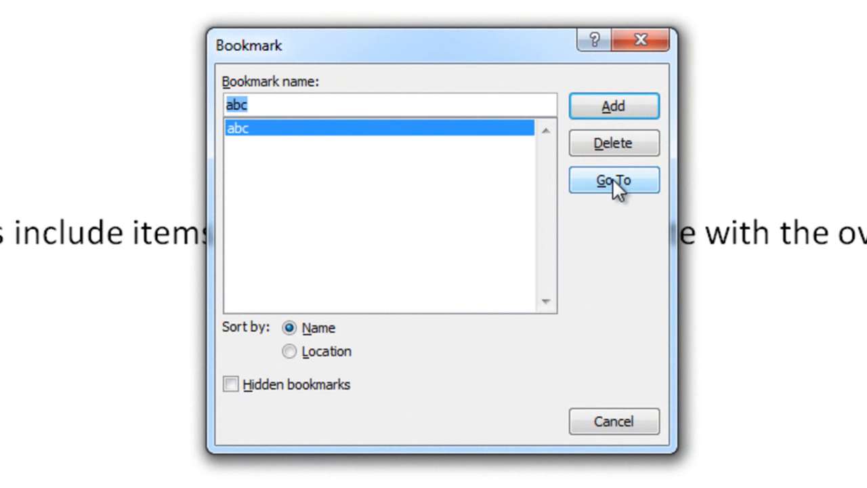
pyautogui.click(612, 180)
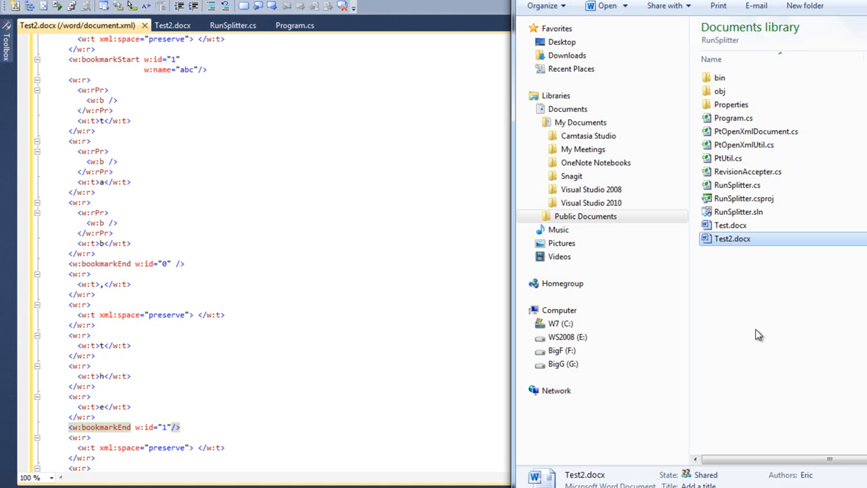
pyautogui.moveTo(738, 211)
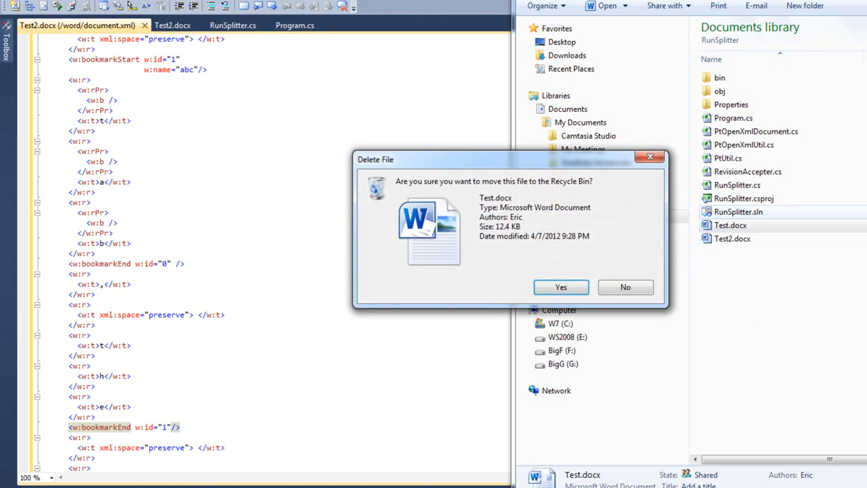
# Step: Confirm sending Test.docx to the Recycle Bin
pyautogui.click(561, 287)
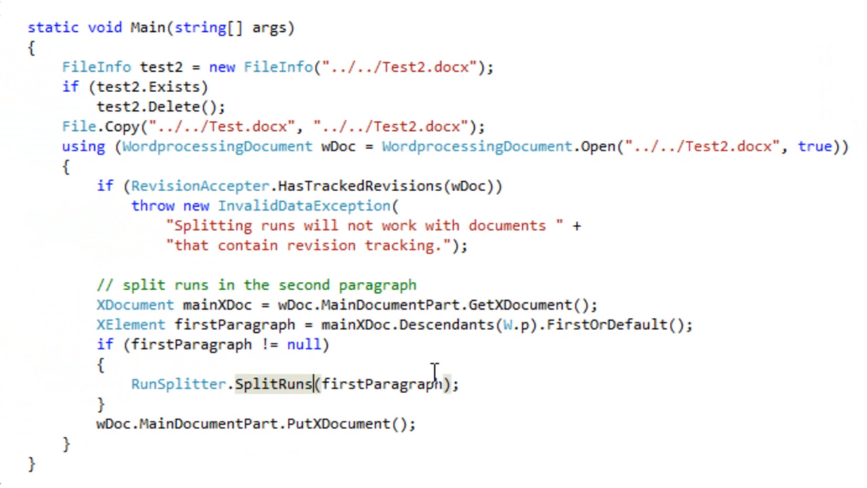
# Step: Swap SplitRuns for CoalesceRuns in Main, rerun, and open the regenerated Test2.docx XML
pyautogui.press('Backspace')
pyautogui.write('Coalesce')
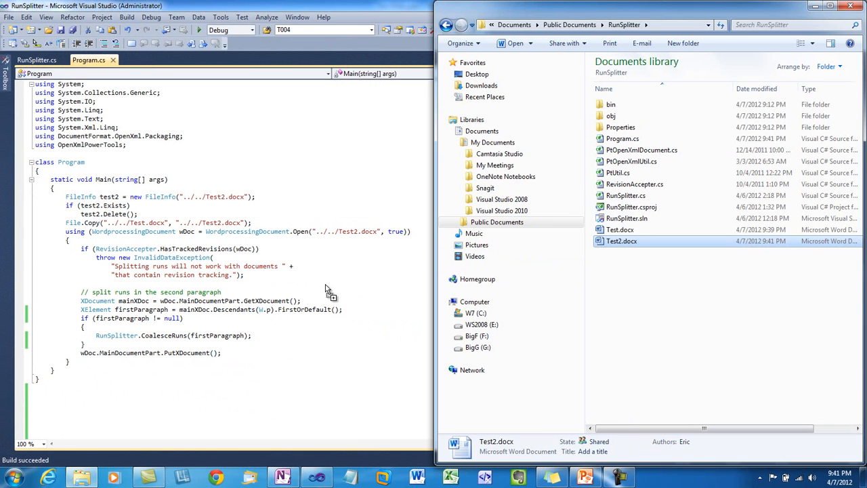
pyautogui.doubleClick(620, 241)
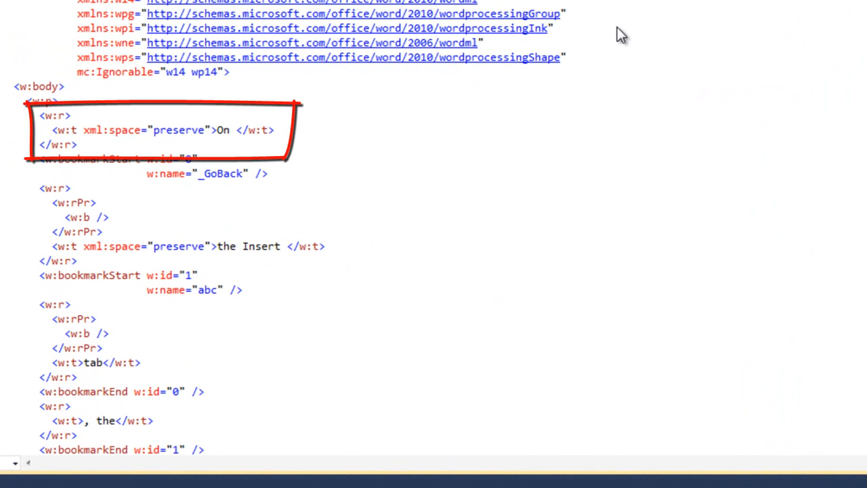
pyautogui.scroll(-3)
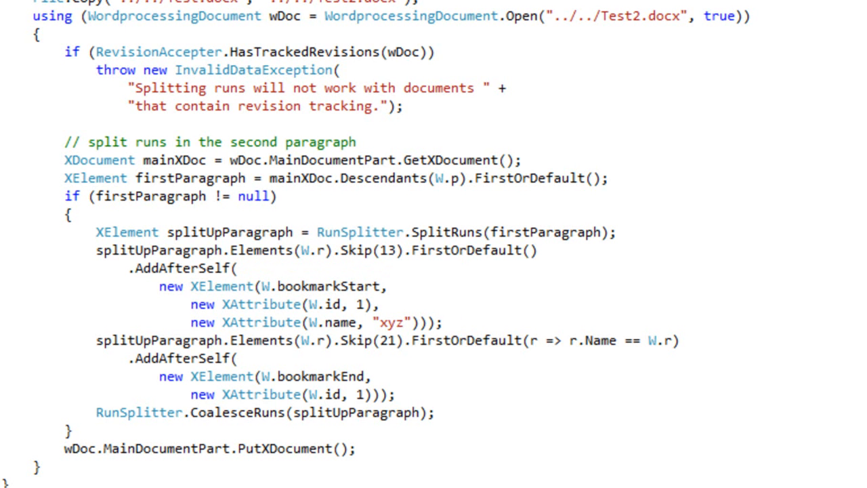
# Step: Review the bookmarkStart/bookmarkEnd insertion code and the plain Skip(21).FirstOrDefault() lookup
pyautogui.scroll(-3)
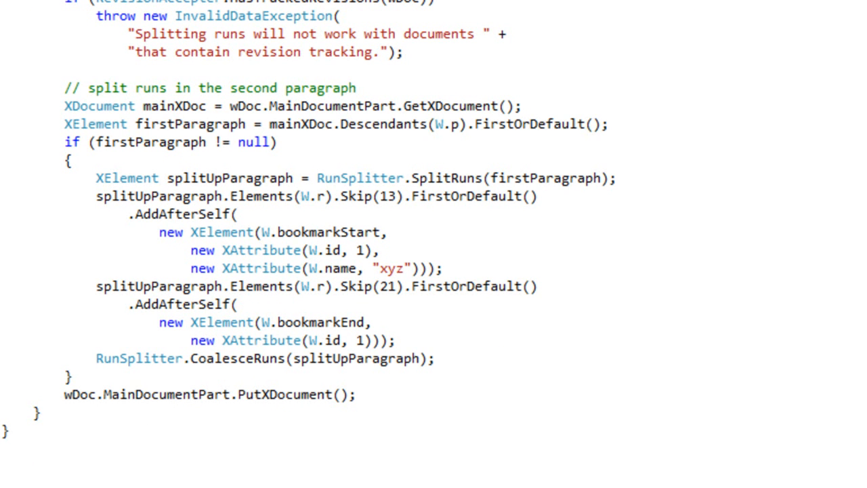